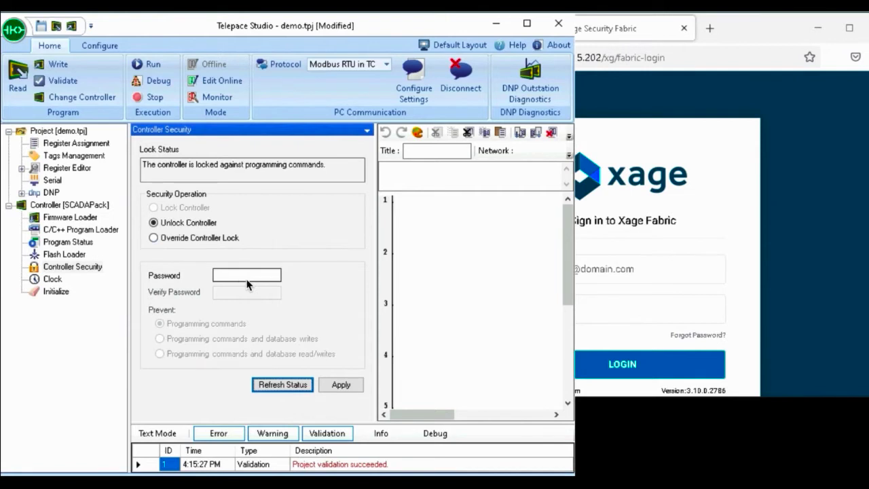
left_click(621, 268)
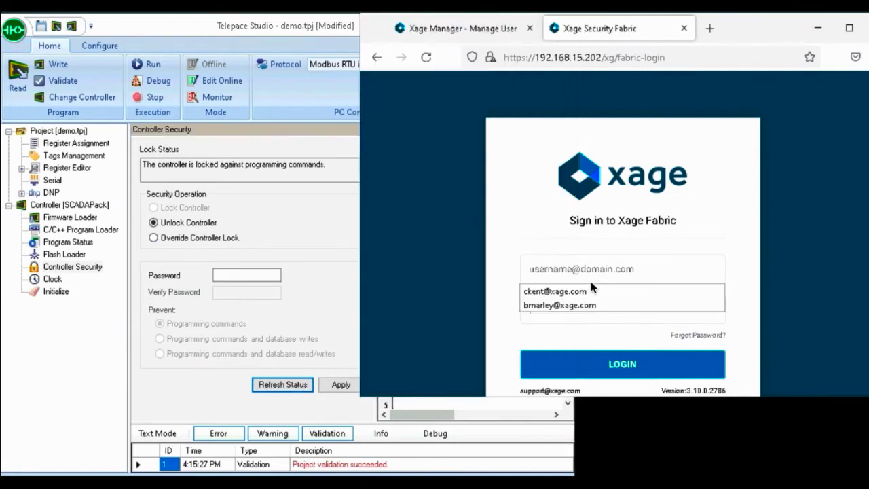
left_click(554, 291)
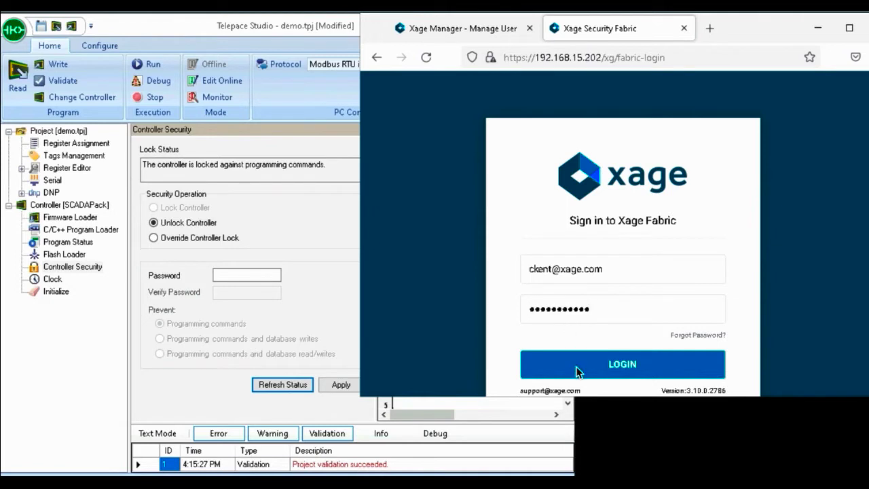
left_click(621, 364)
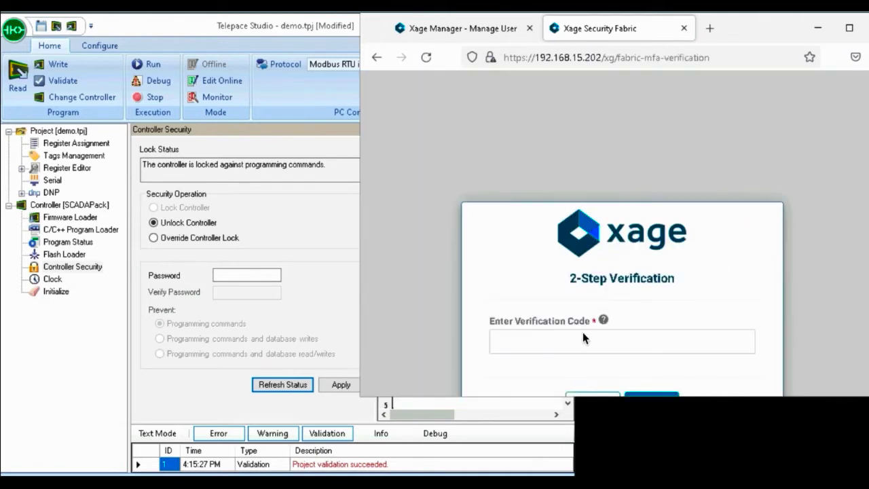
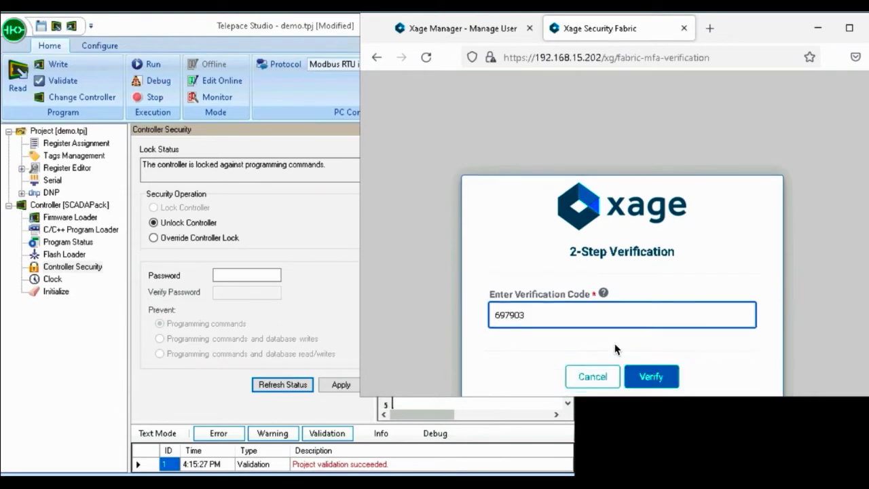
Step: Verify the code and show the Schneider Electric device's Info with its one-time password
left_click(650, 376)
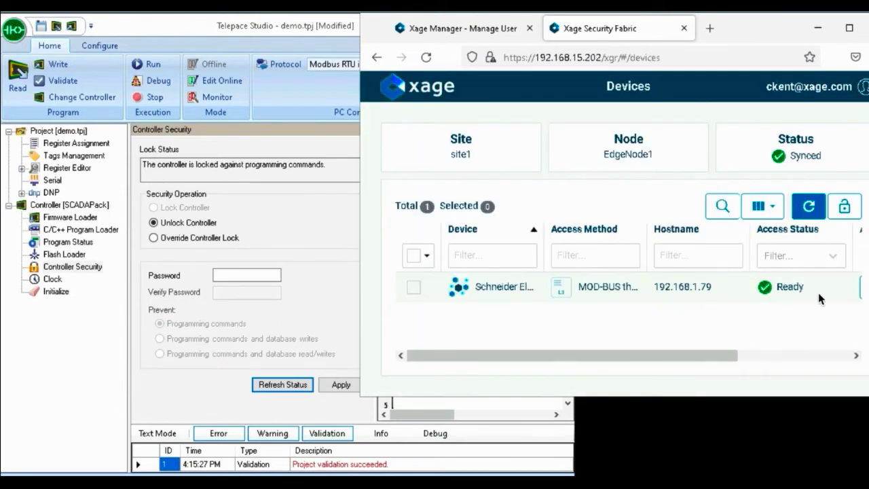
mouse_move(788, 362)
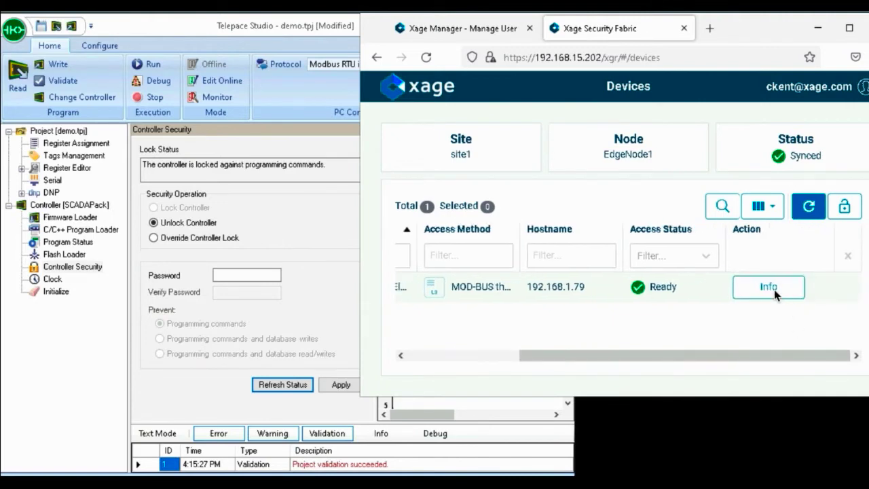
left_click(768, 286)
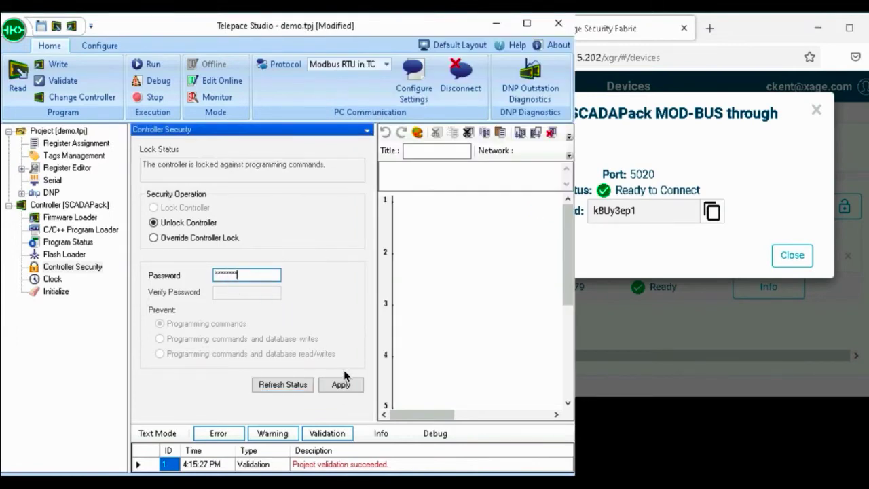
Step: Apply the one-time password to unlock the controller, close the Info dialog, and log out of Xage
left_click(340, 384)
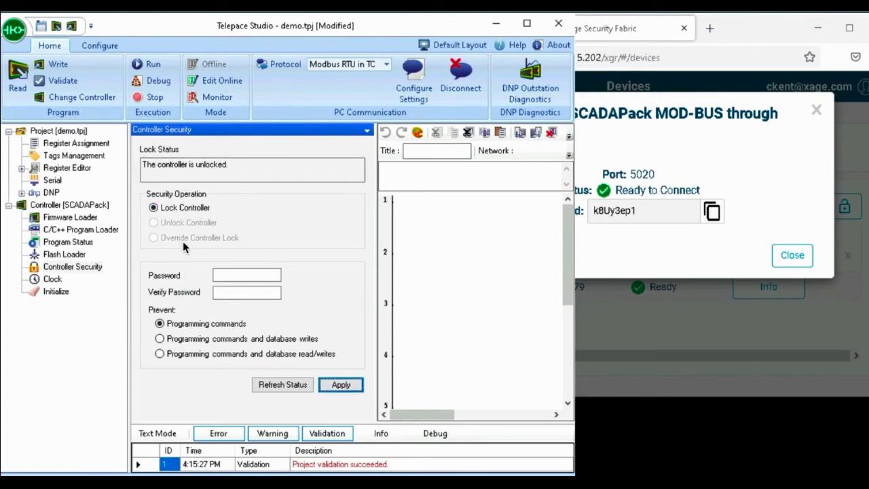
mouse_move(748, 108)
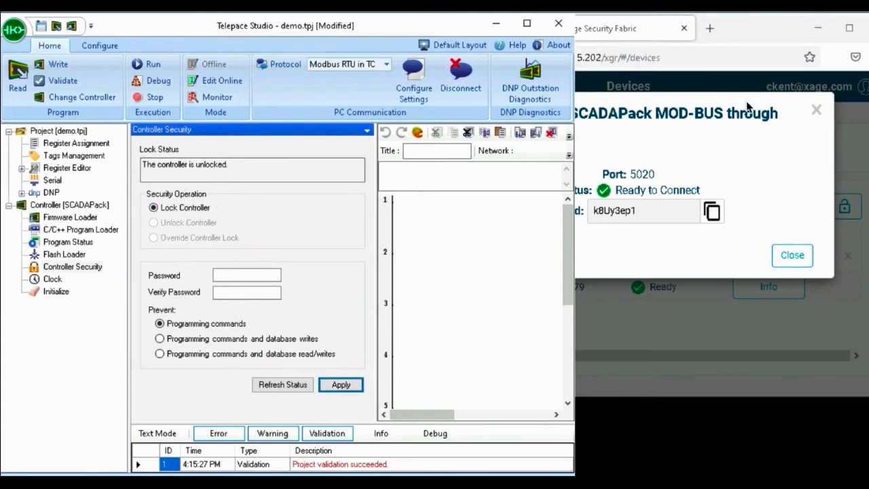
left_click(792, 255)
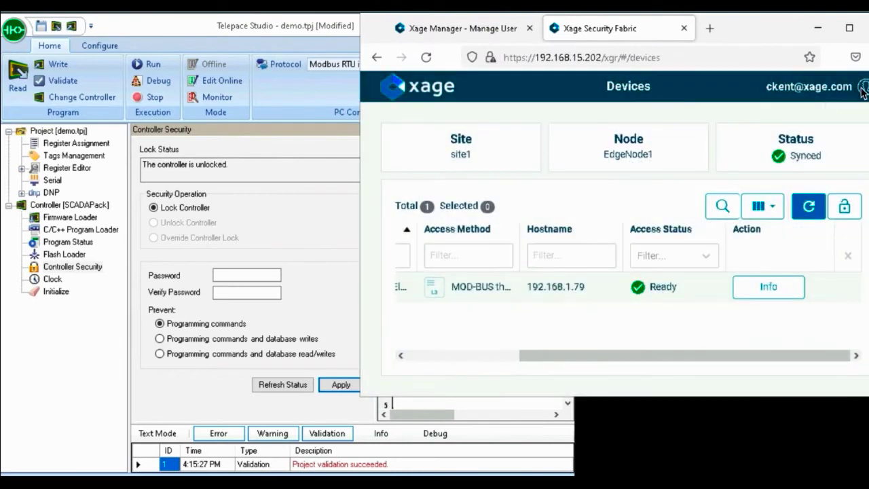
left_click(862, 86)
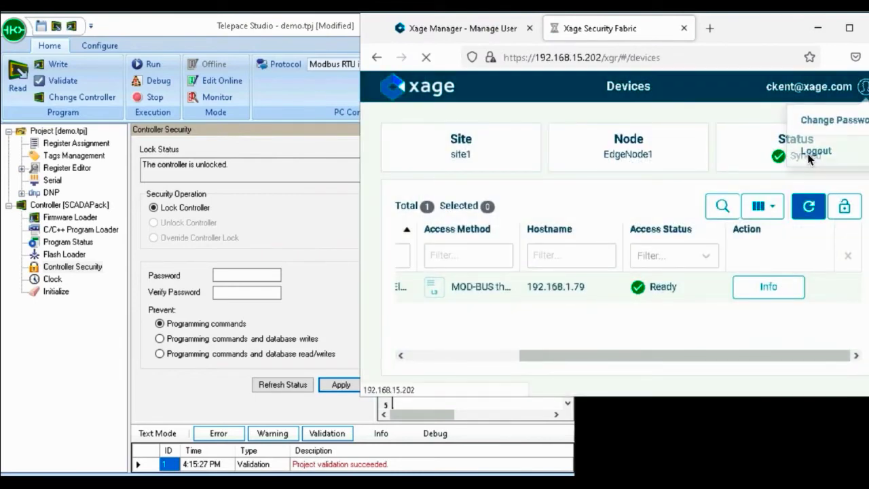
left_click(815, 151)
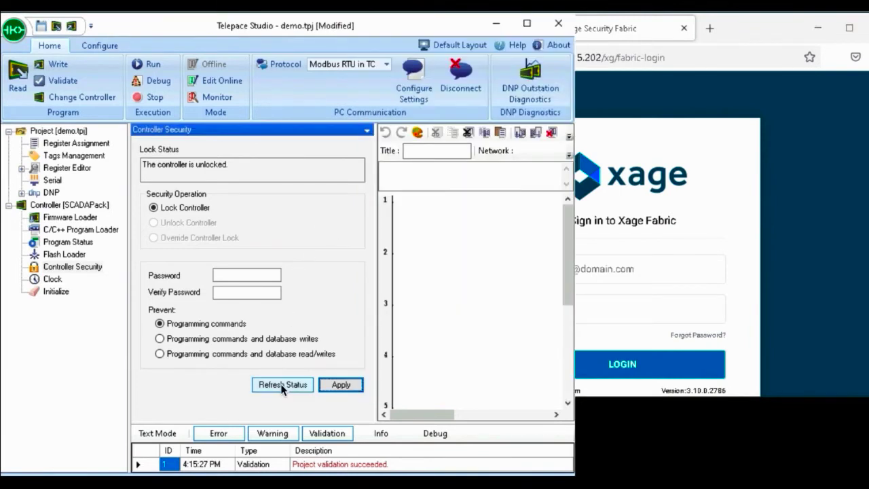
Step: Refresh the controller status twice, dismissing the read error, to confirm it relocked
left_click(283, 384)
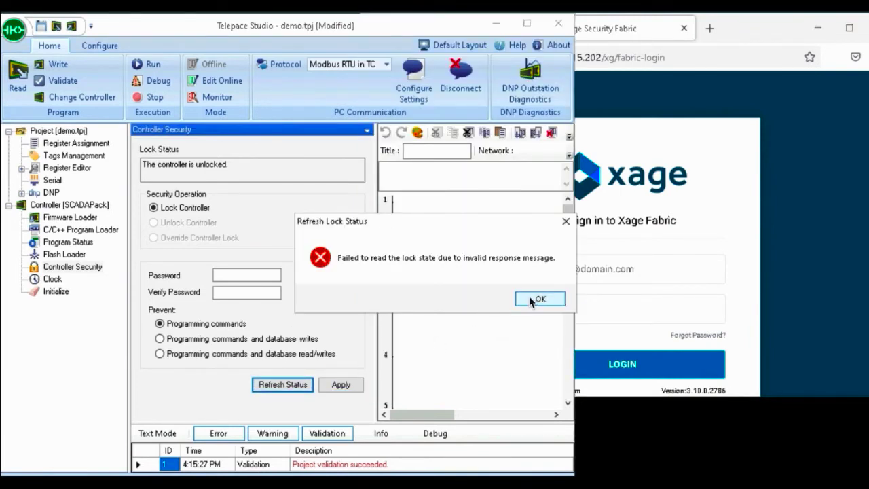
left_click(539, 298)
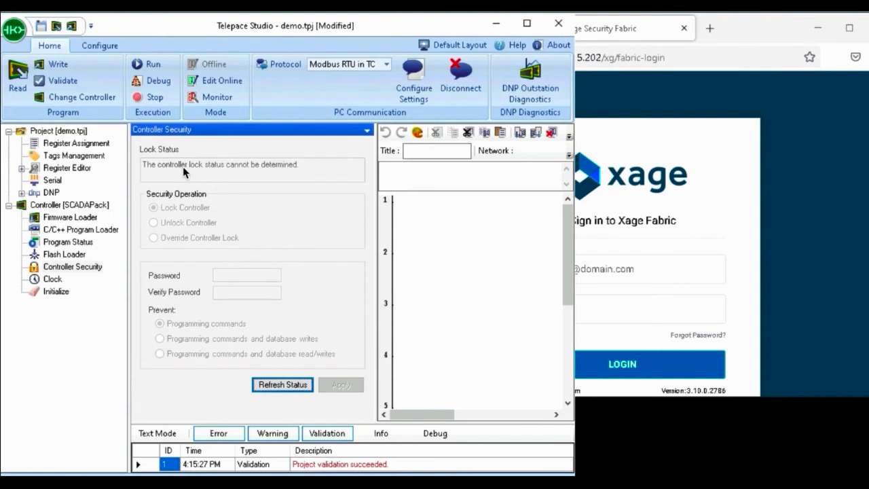
left_click(283, 384)
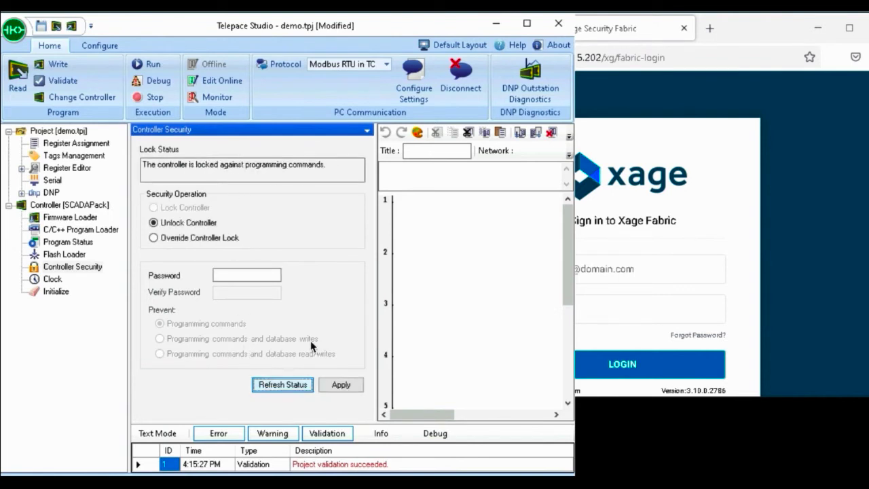
left_click(621, 268)
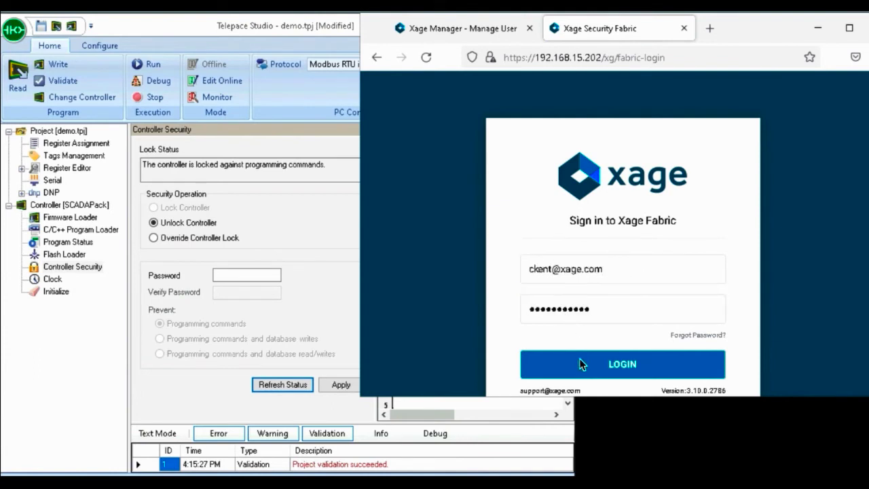
left_click(621, 364)
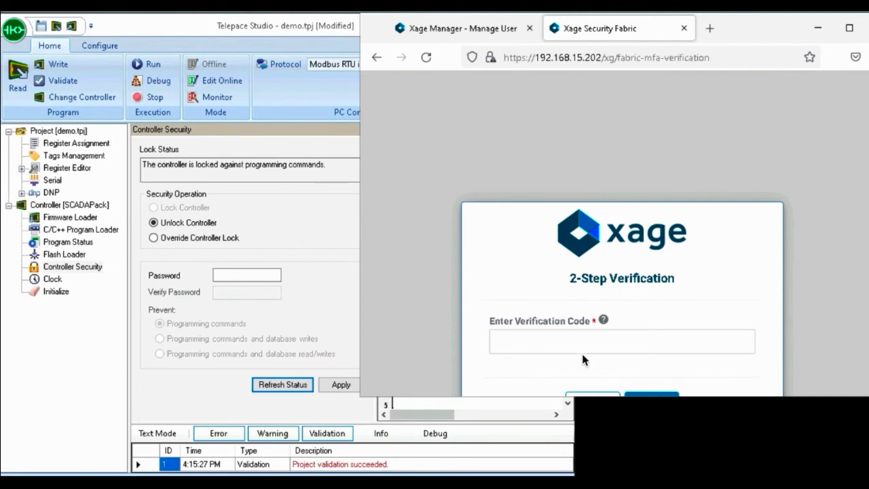
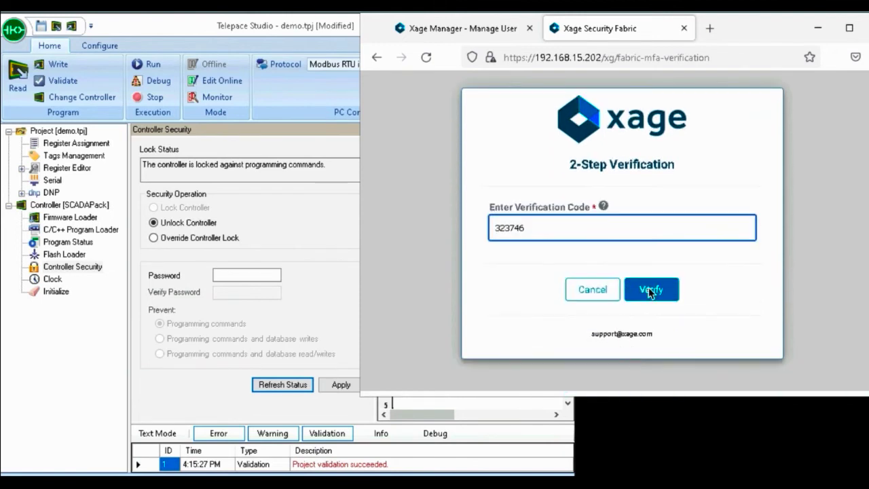
left_click(650, 290)
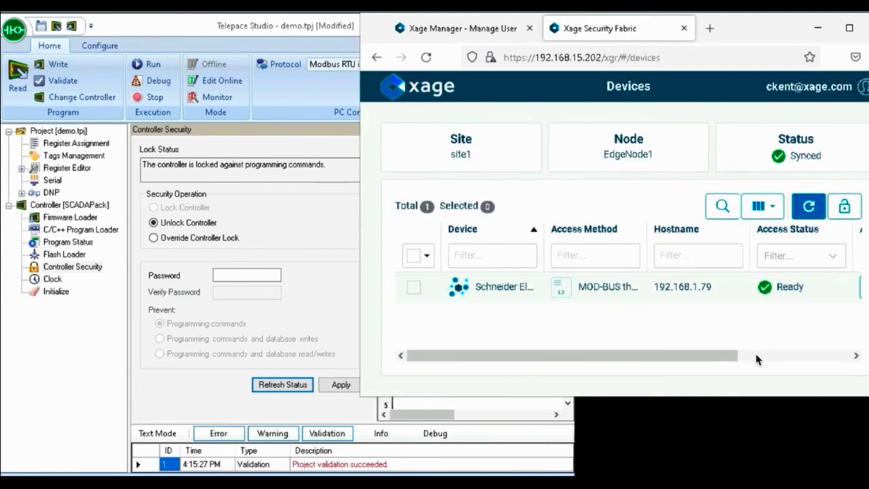
left_click(768, 286)
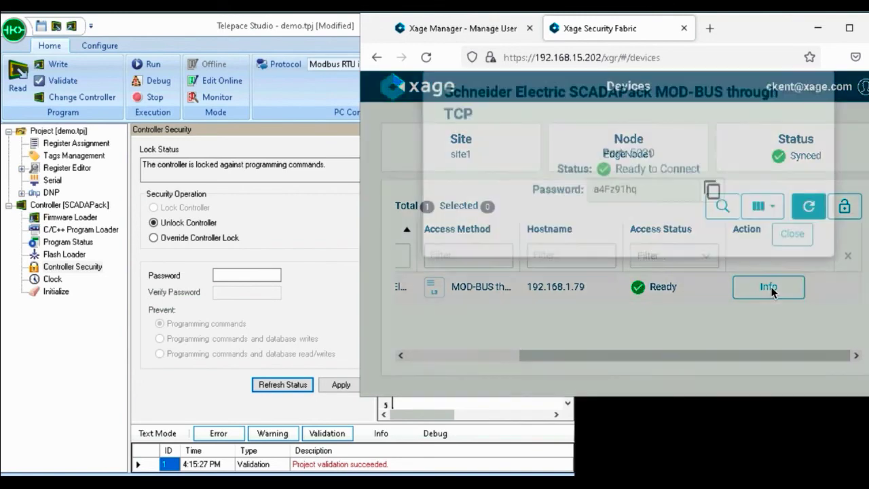
left_click(767, 286)
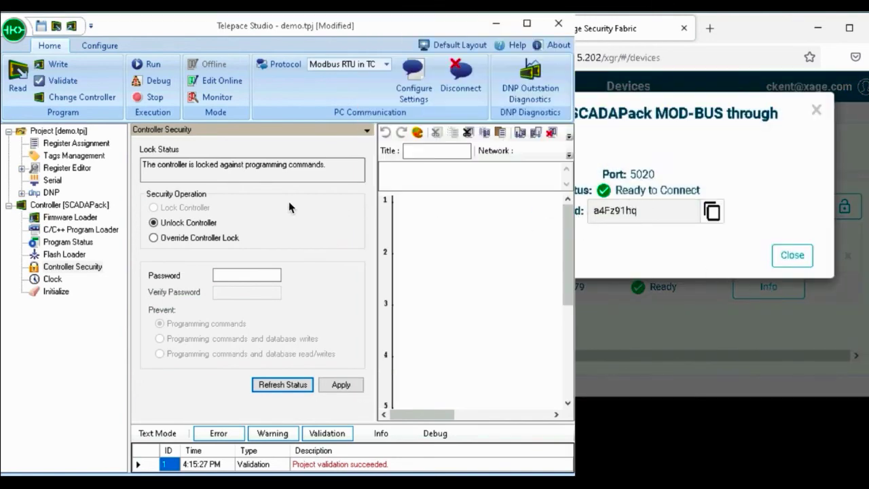
Step: Enter the fresh one-time password in the Password box and apply the unlock
left_click(245, 274)
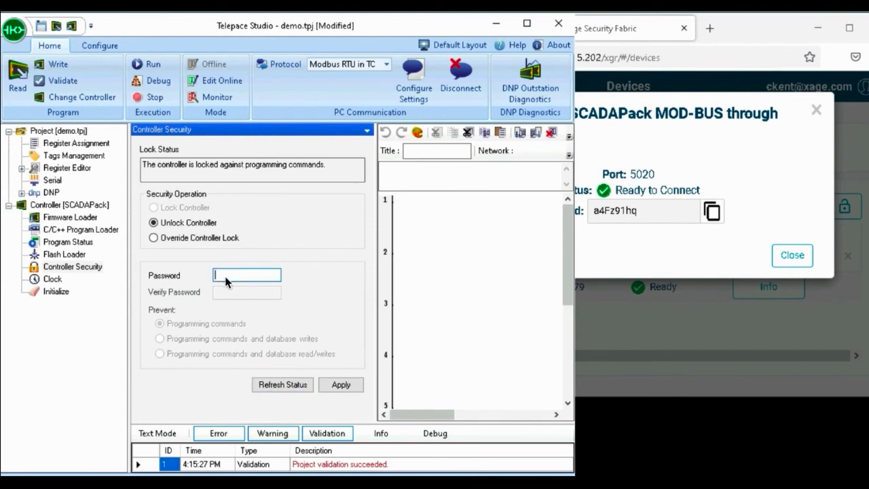
left_click(341, 385)
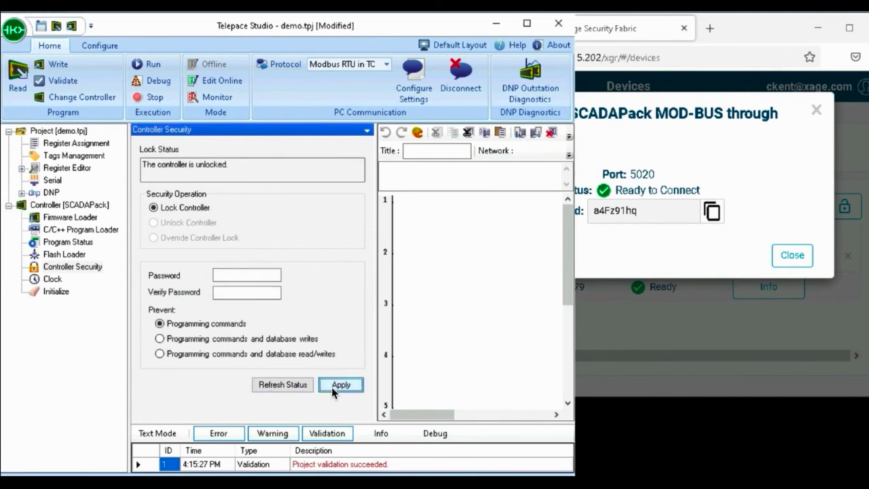
mouse_move(296, 275)
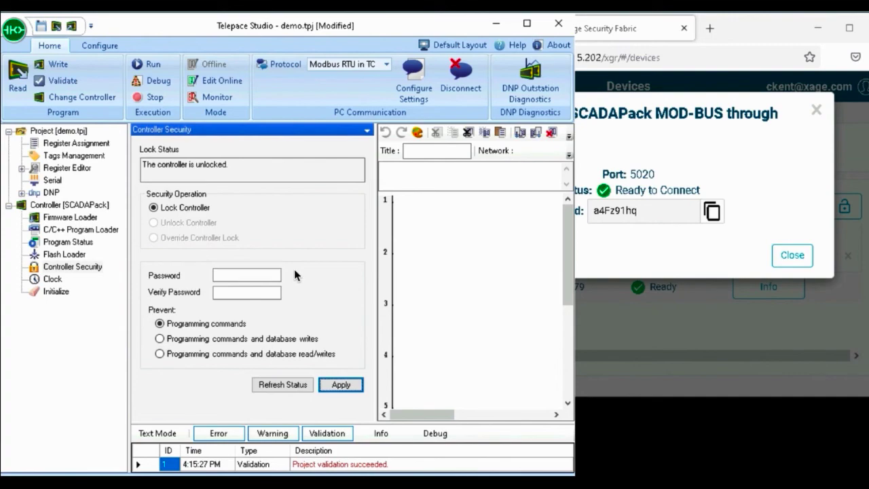